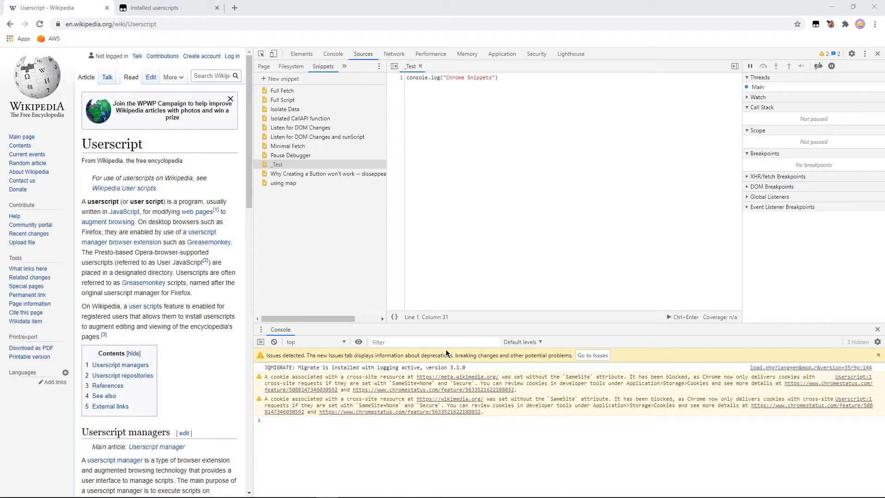
{"action": "mouse_move", "coordinate": [476, 155]}
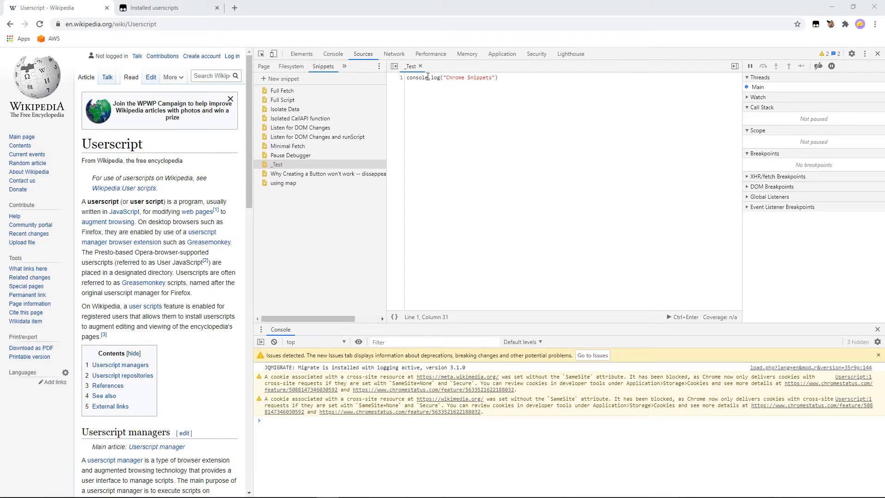
Step: Run the _Test snippet so the console logs 'Chrome Snippets', then view installed userscripts
{"action": "right_click", "coordinate": [276, 164]}
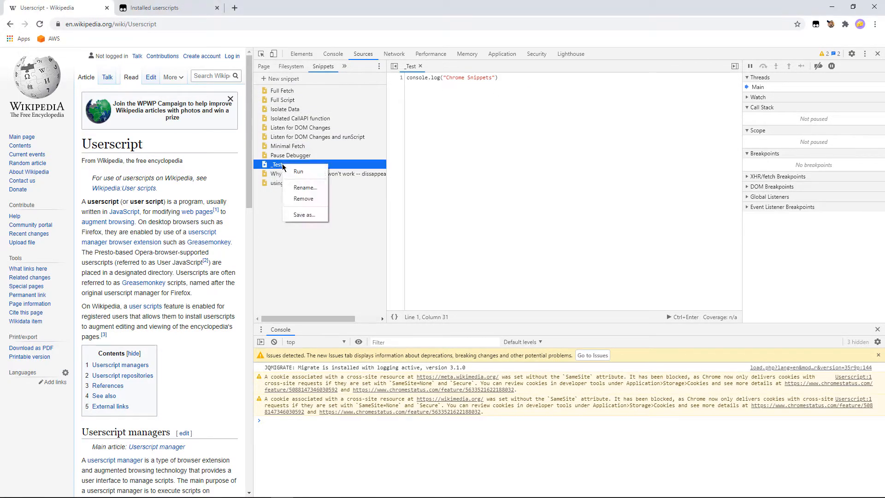
{"action": "left_click", "coordinate": [299, 172]}
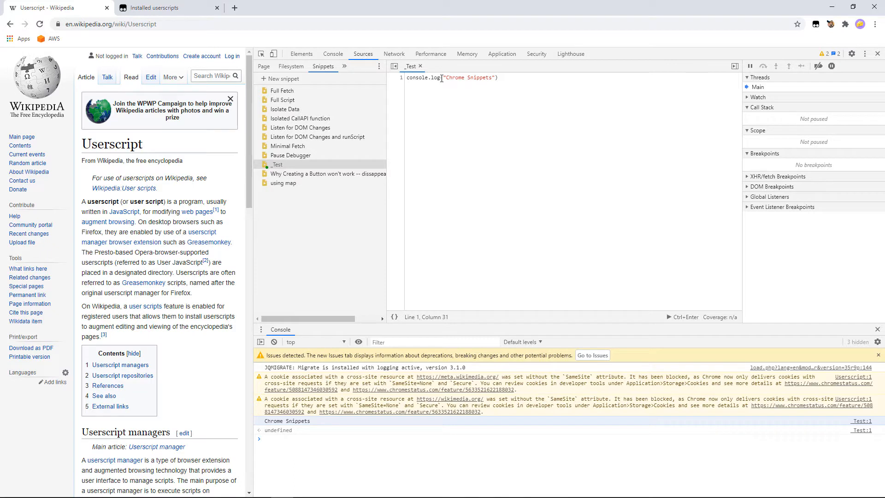
{"action": "mouse_move", "coordinate": [483, 93]}
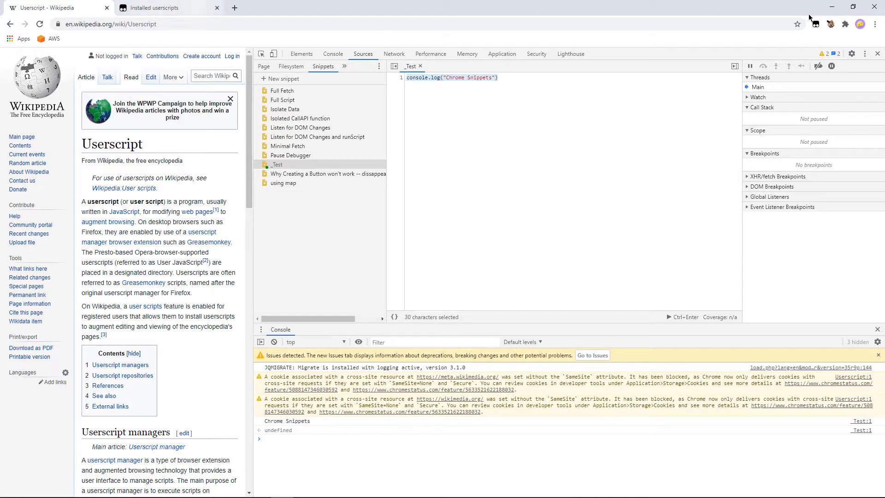
{"action": "left_click", "coordinate": [817, 24]}
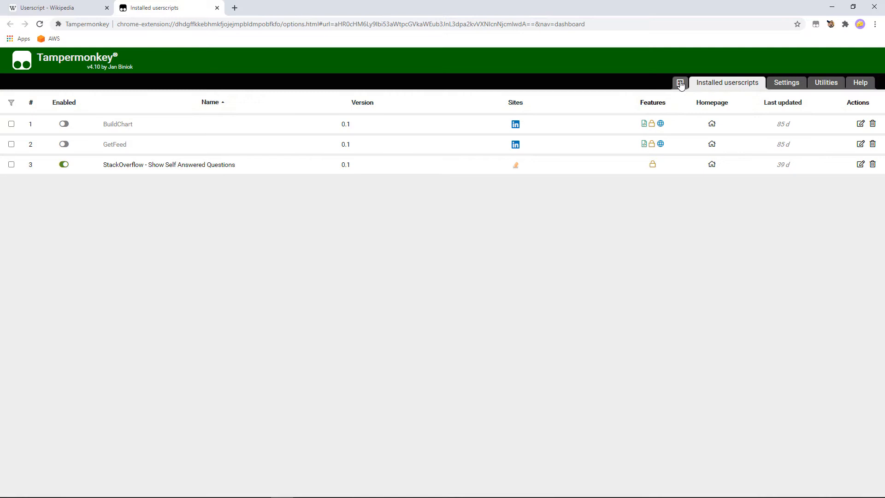
Step: Create and save a new userscript logging 'Tampermonkey is running thid'
{"action": "left_click", "coordinate": [680, 83]}
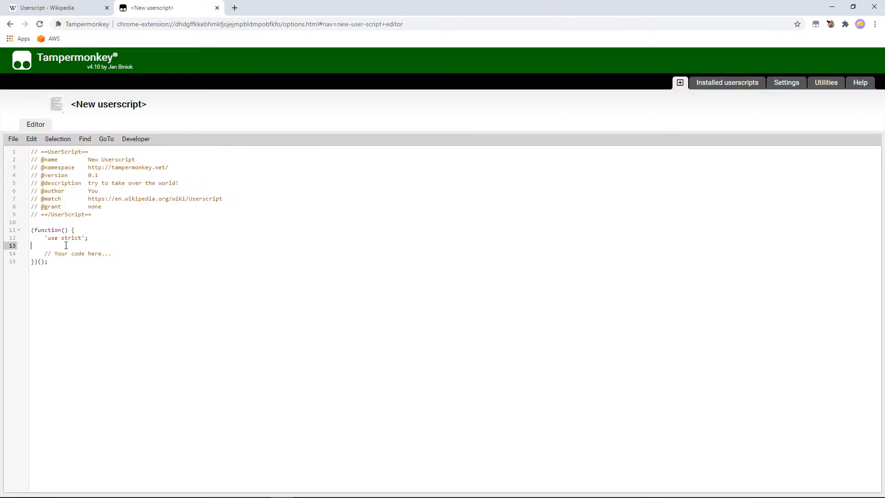
{"action": "type", "text": "console.log(\"Chrome Snippets\")"}
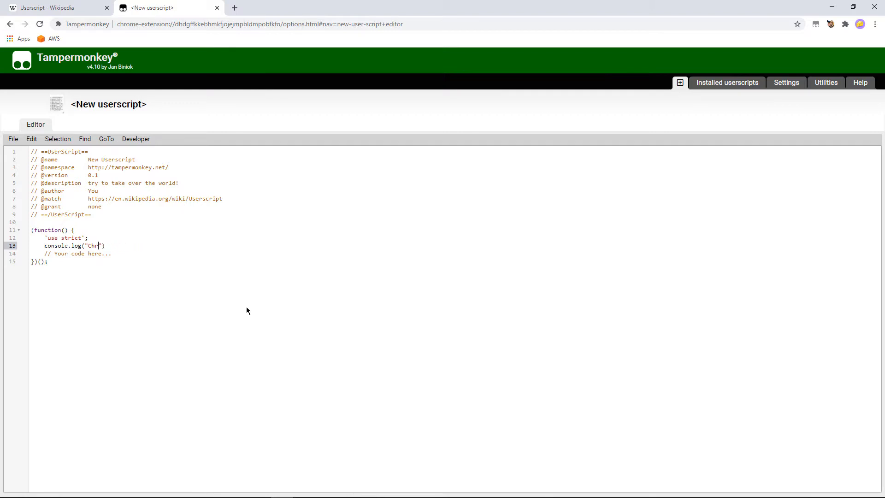
{"action": "type", "text": "Tampe"}
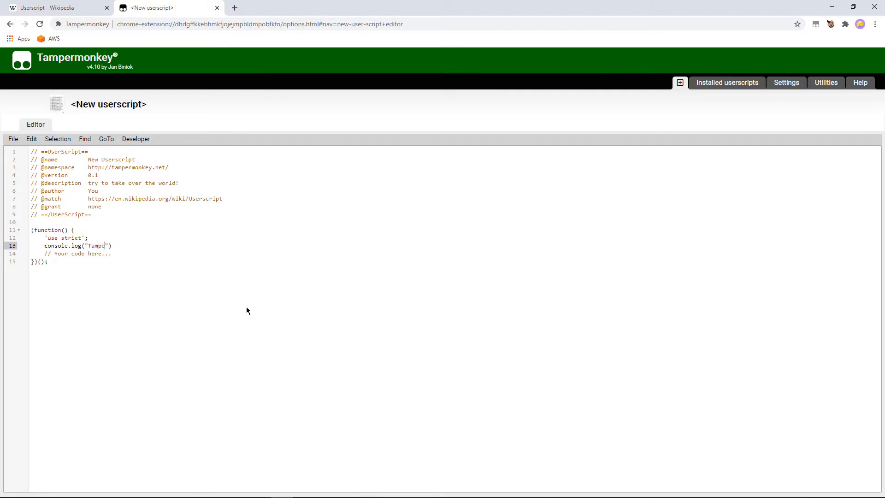
{"action": "type", "text": "rmonkey"}
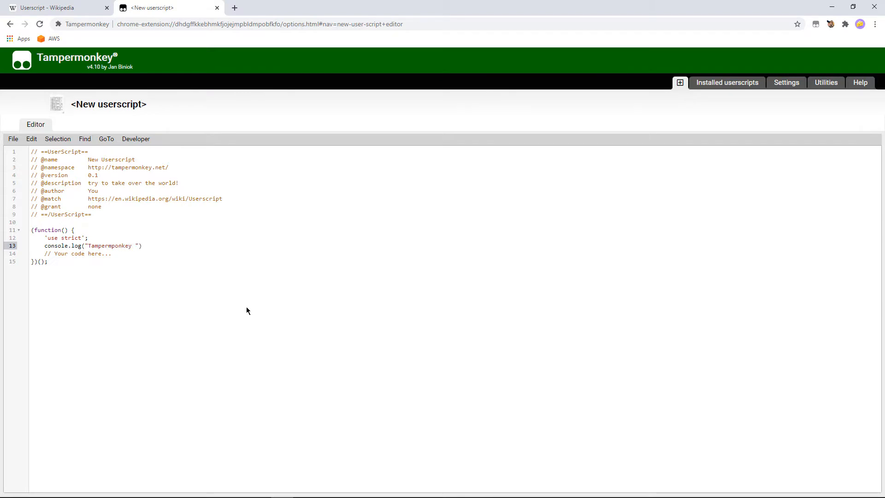
{"action": "type", "text": "is runn"}
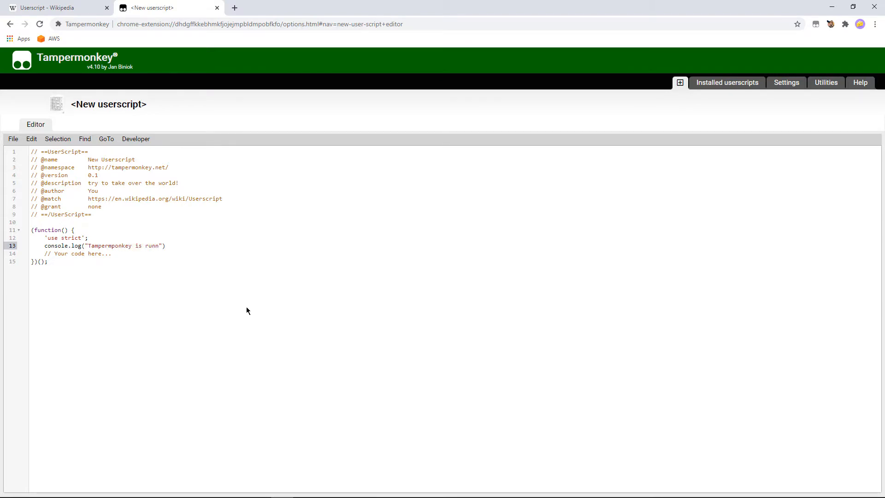
{"action": "type", "text": "ning thid"}
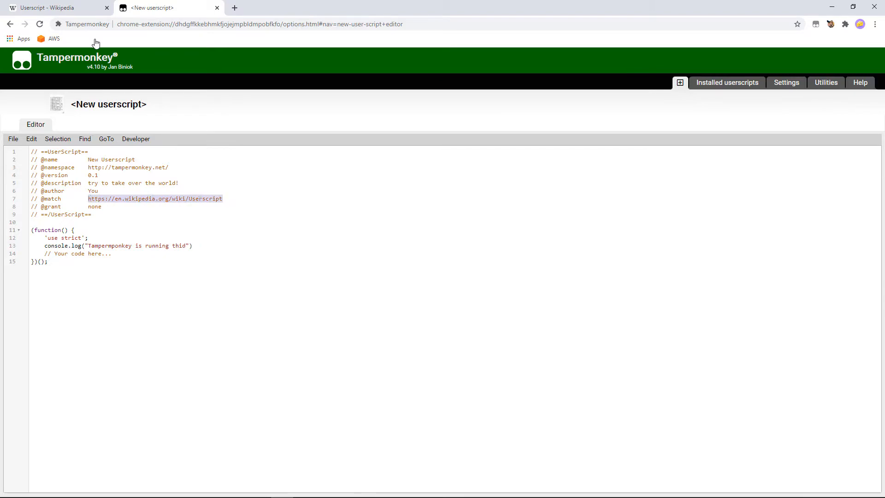
{"action": "left_click", "coordinate": [53, 8]}
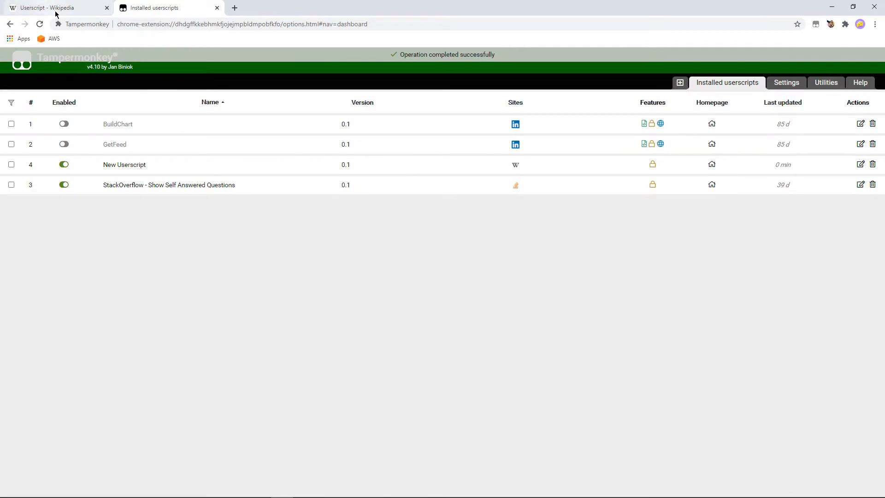
{"action": "left_click", "coordinate": [54, 7]}
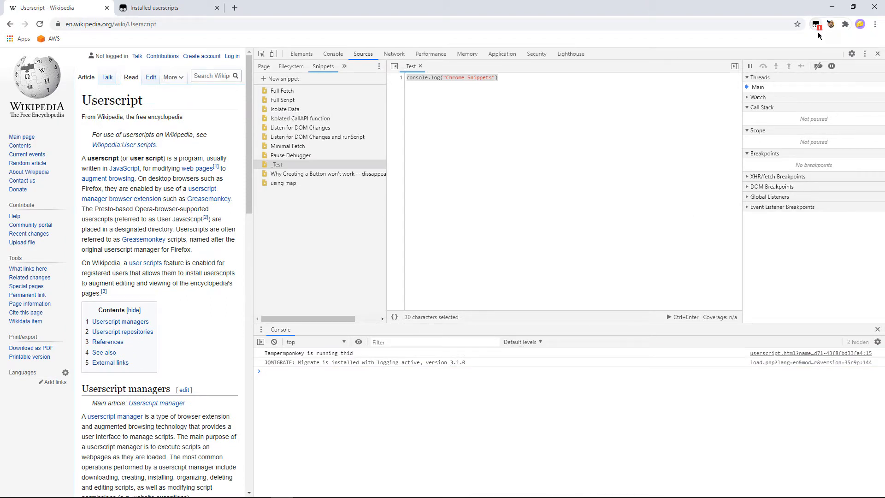
{"action": "mouse_move", "coordinate": [830, 25]}
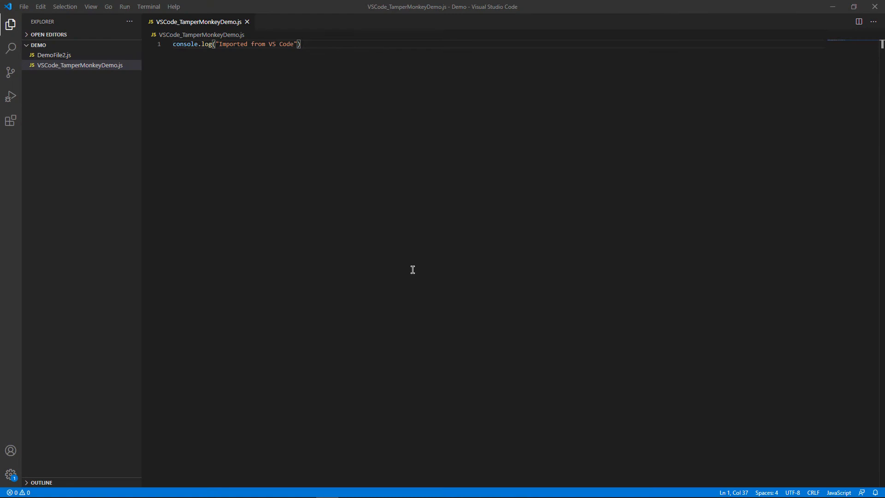
{"action": "mouse_move", "coordinate": [347, 48]}
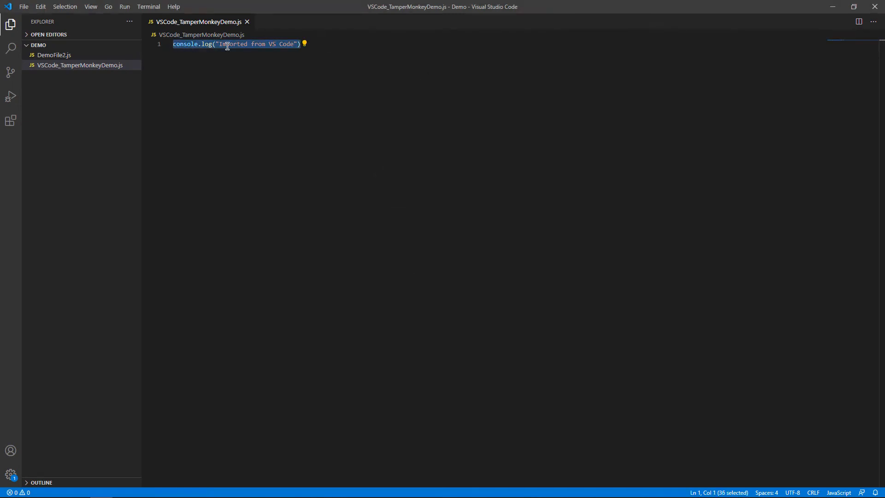
Step: Review VSCode_TamperMonkeyDemo.js in VS Code, then return to the Tampermonkey editor
{"action": "left_click", "coordinate": [301, 44]}
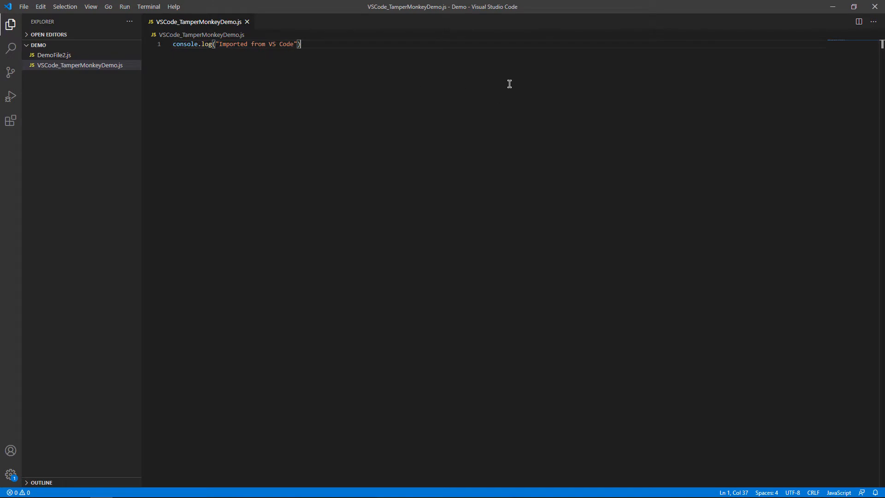
{"action": "mouse_move", "coordinate": [287, 53]}
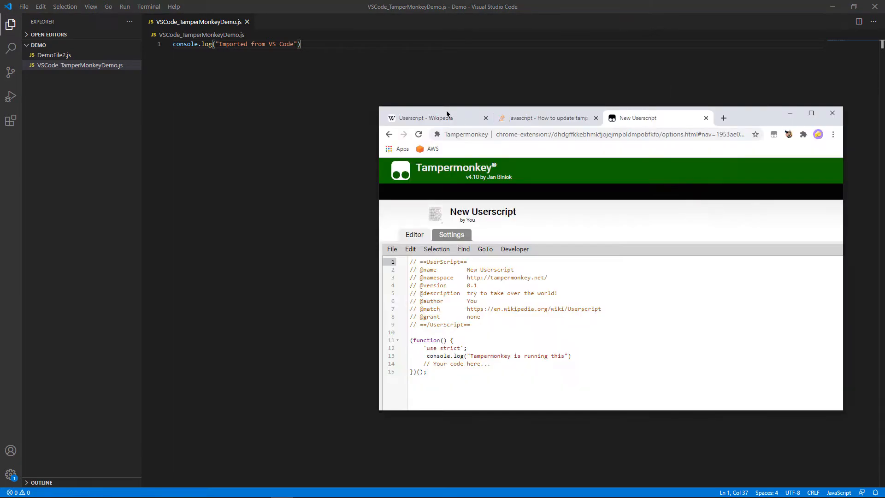
{"action": "left_click", "coordinate": [810, 113]}
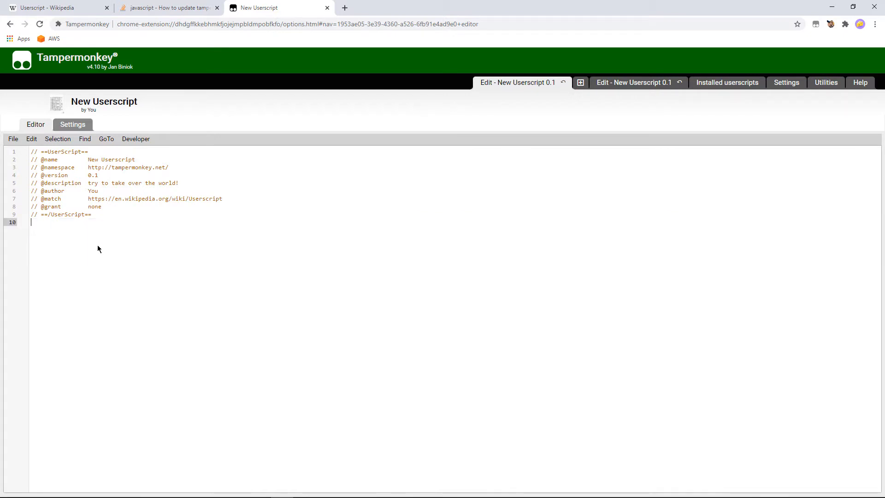
{"action": "key", "text": "ctrl+a"}
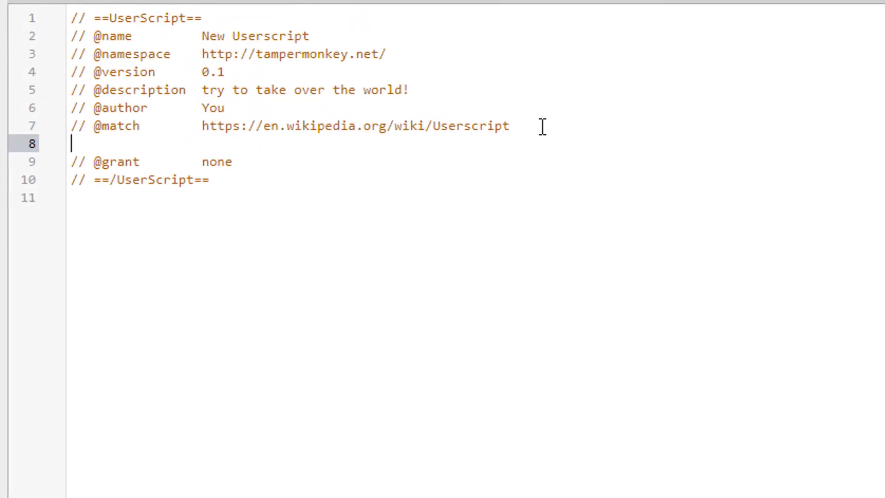
{"action": "type", "text": "//@"}
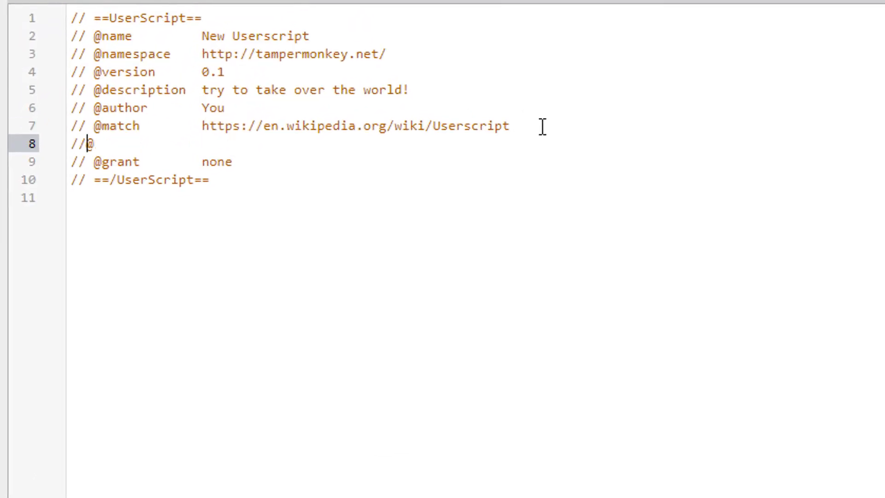
{"action": "type", "text": "@require"}
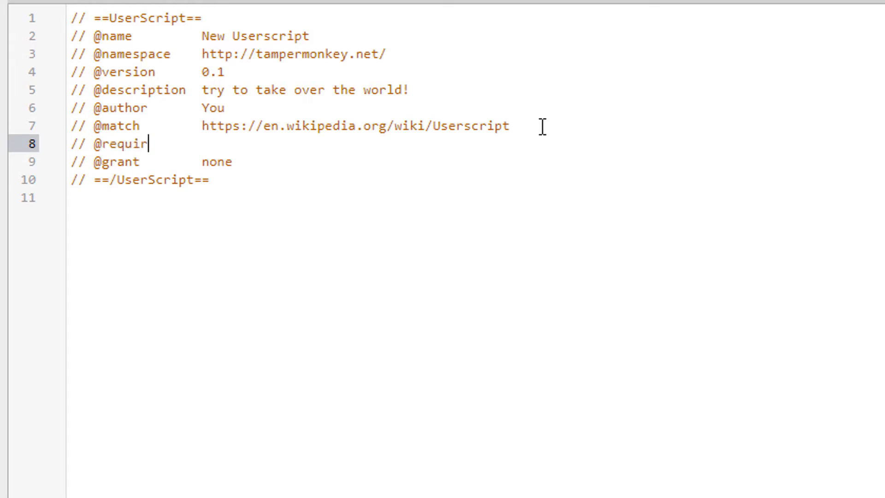
{"action": "type", "text": "e"}
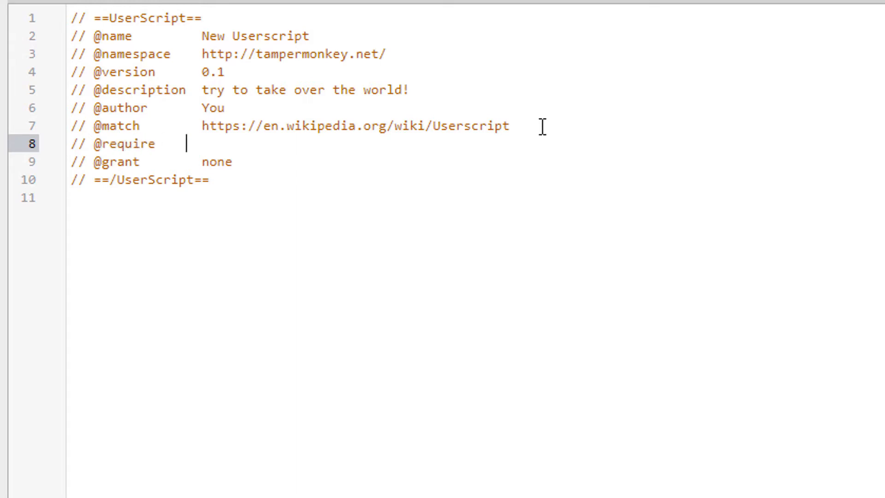
{"action": "type", "text": "file"}
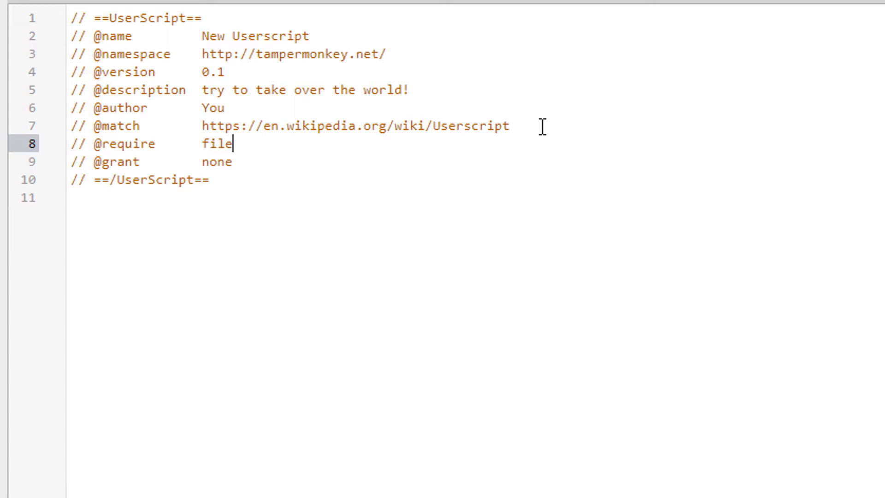
{"action": "type", "text": "://"}
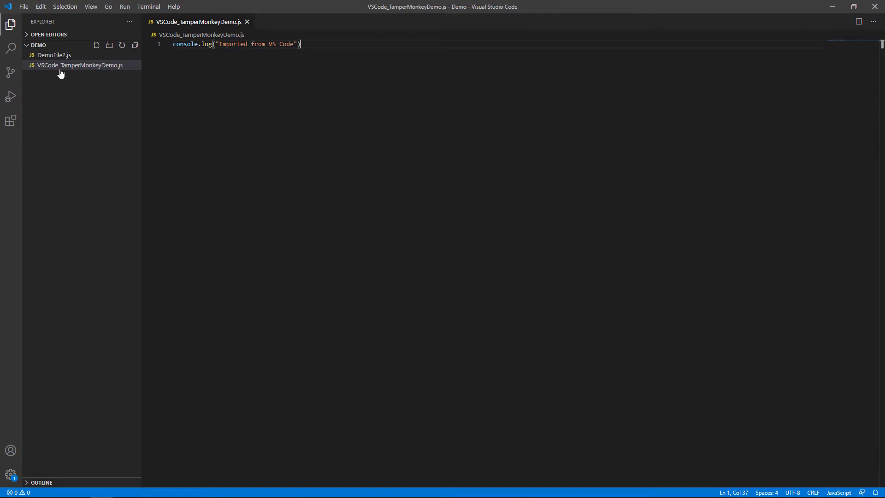
{"action": "right_click", "coordinate": [80, 65]}
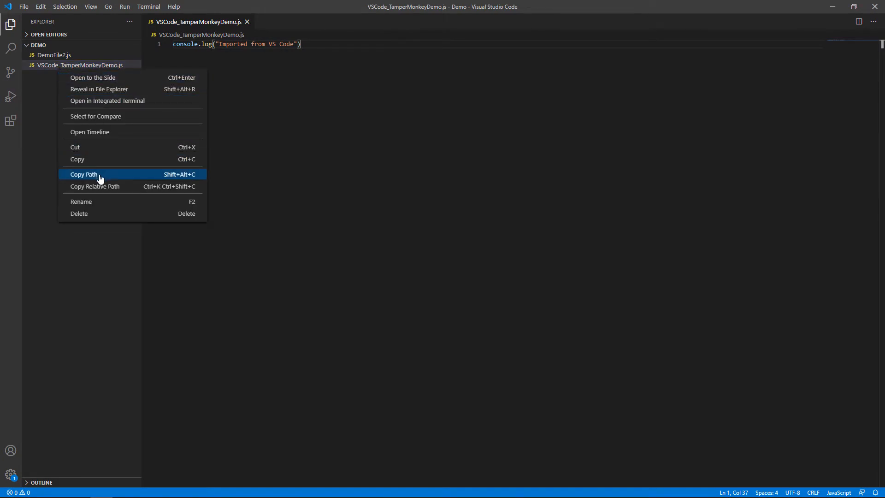
{"action": "left_click", "coordinate": [84, 174]}
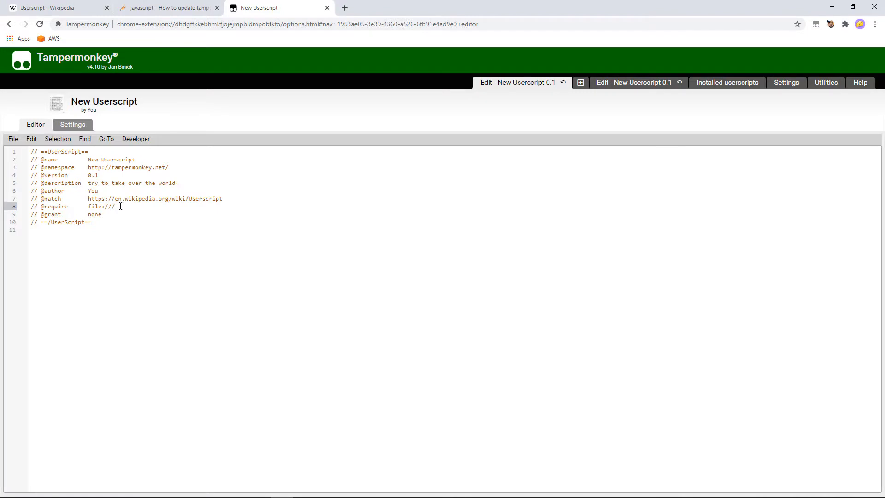
Step: Paste 'C:\Users\trone\Desktop\Demo\VSCode_TamperMonkeyDemo.js' after file:/// and return to Wikipedia
{"action": "type", "text": "C:\\Users\\trone\\Desktop\\Demo\\VSCode_TamperMonkeyDemo.js"}
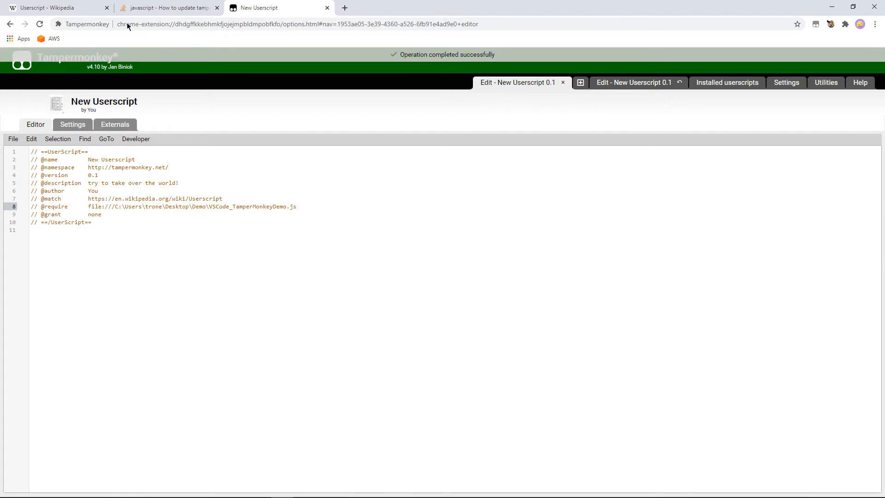
{"action": "left_click", "coordinate": [53, 7]}
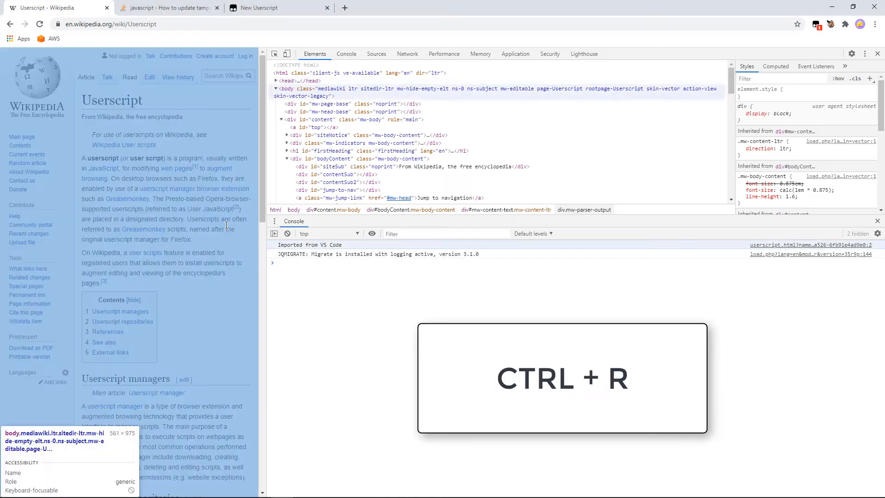
Step: Reload the Wikipedia page twice to see the imported log, then return to the editor
{"action": "key", "text": "ctrl+r"}
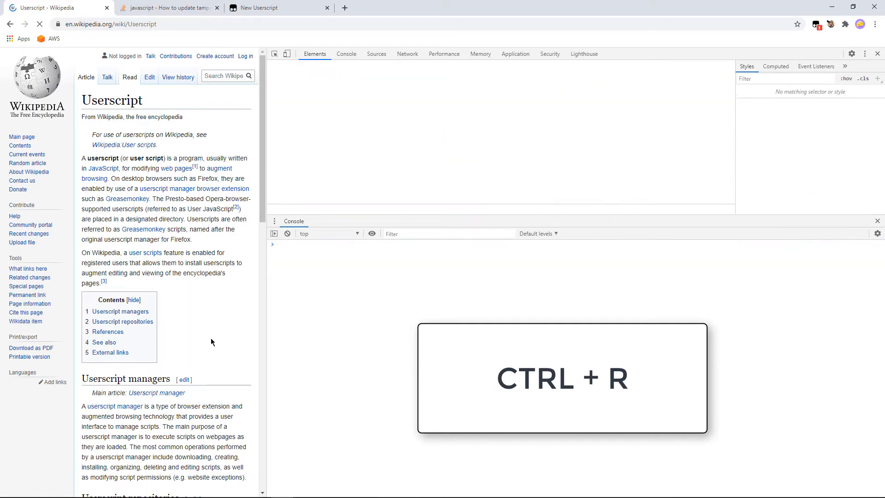
{"action": "key", "text": "ctrl+r"}
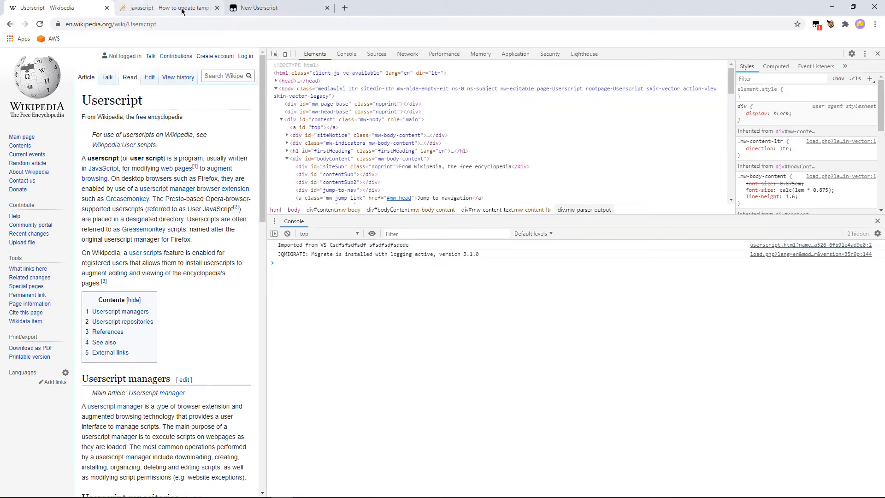
{"action": "left_click", "coordinate": [279, 7]}
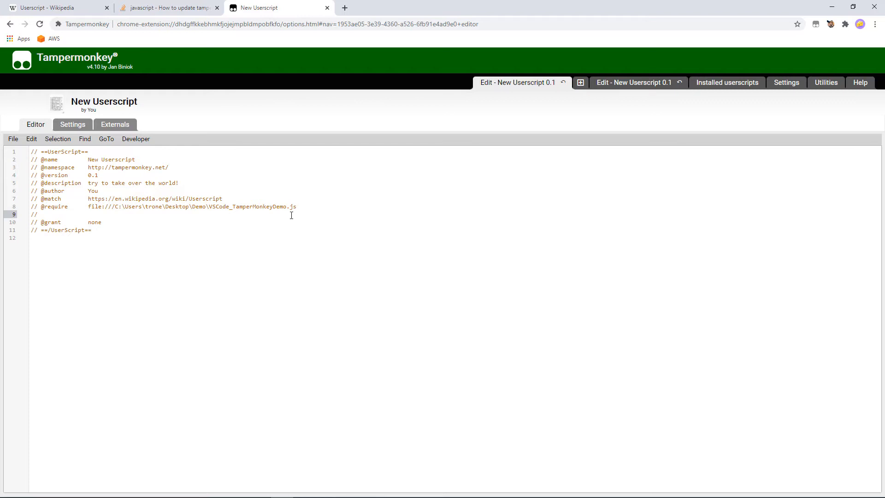
{"action": "type", "text": "@reuq"}
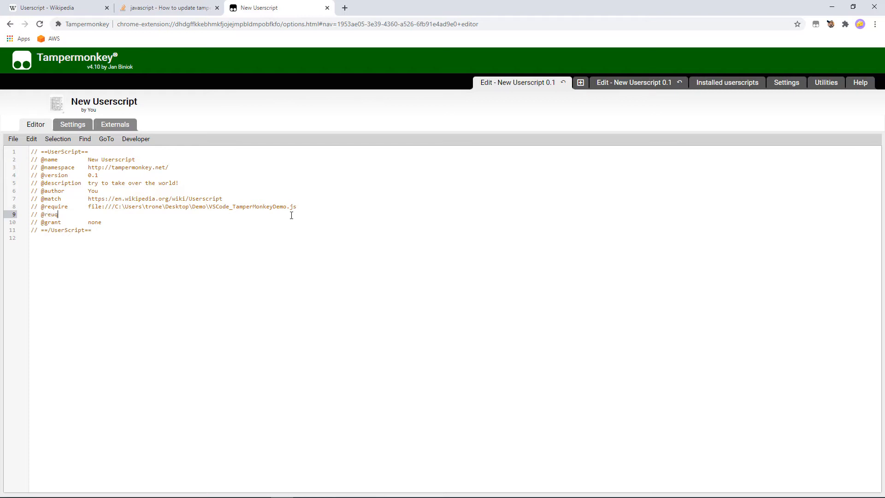
{"action": "key", "text": "Backspace"}
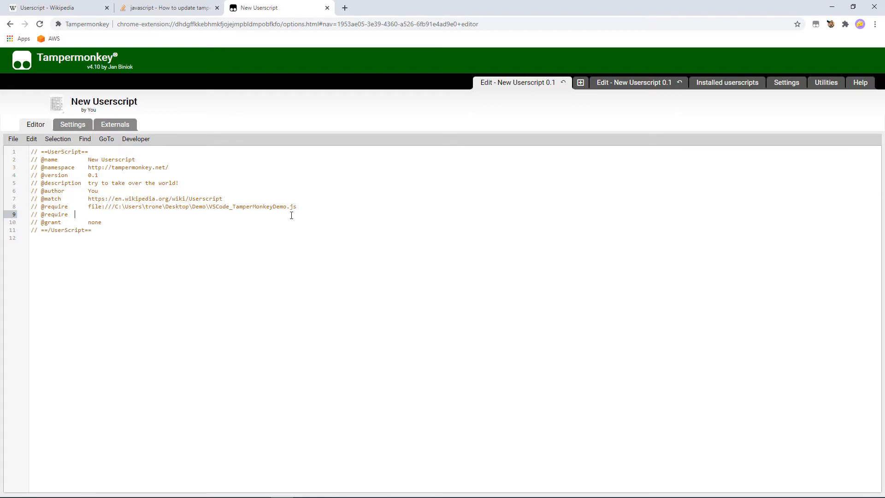
{"action": "type", "text": "file"}
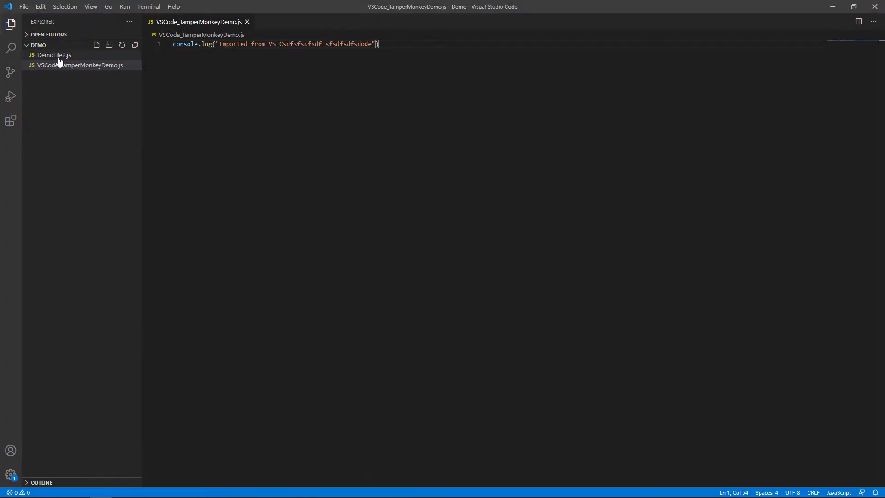
Step: Right-click DemoFile2.js in the VS Code Explorer to copy its path
{"action": "right_click", "coordinate": [79, 65]}
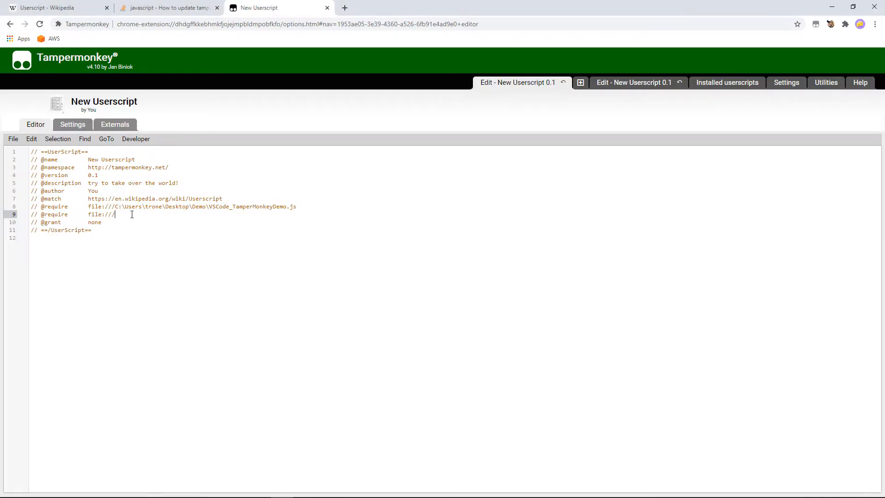
{"action": "type", "text": "C:\\Users\\trone\\Desktop\\Demo\\DemoFile2.js"}
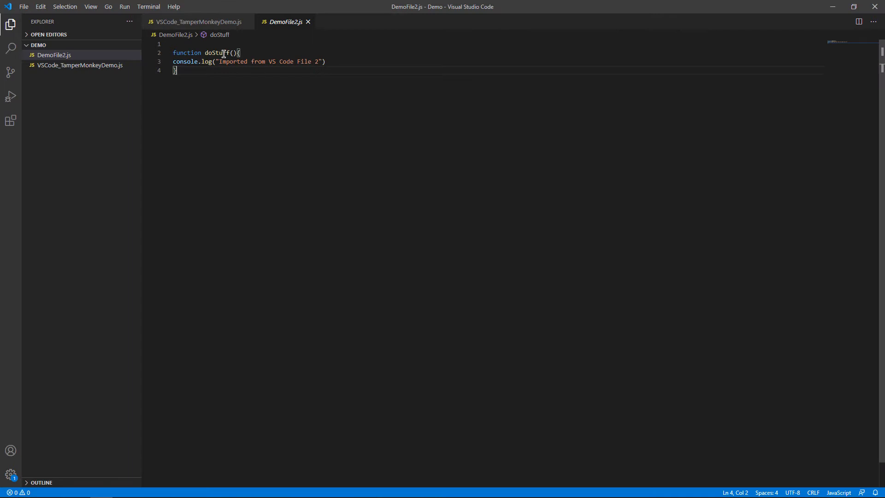
Step: Add a doStuff(); call on a new line in VSCode_TamperMonkeyDemo.js and save
{"action": "left_click", "coordinate": [197, 21]}
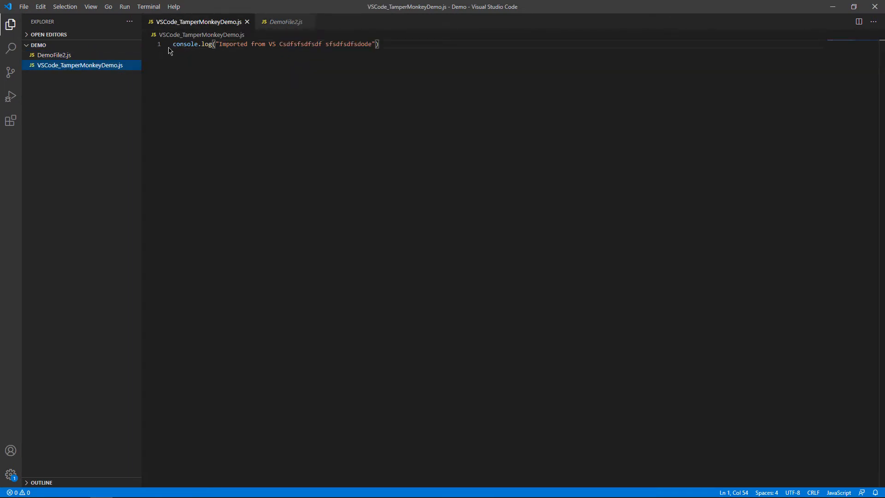
{"action": "key", "text": "enter"}
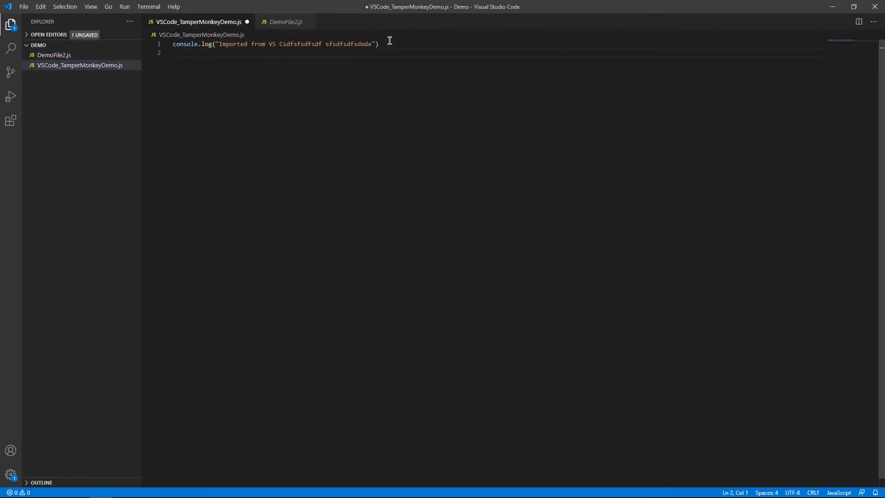
{"action": "type", "text": "doStuff"}
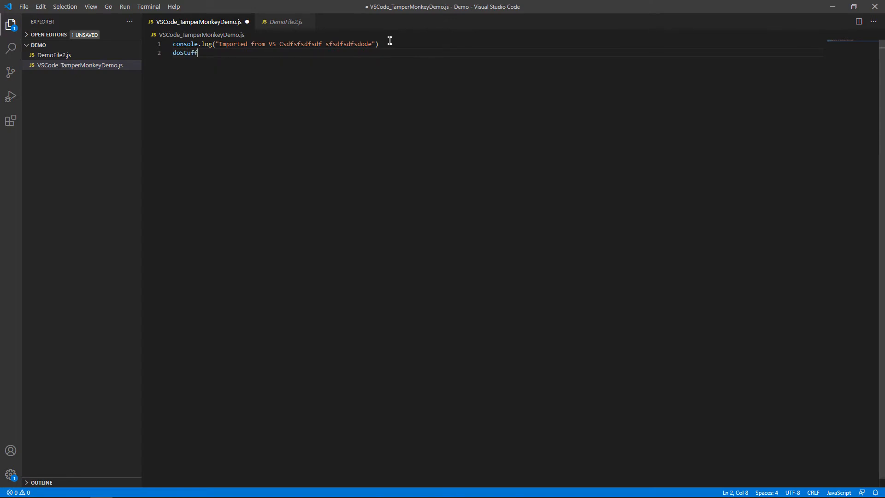
{"action": "type", "text": "();"}
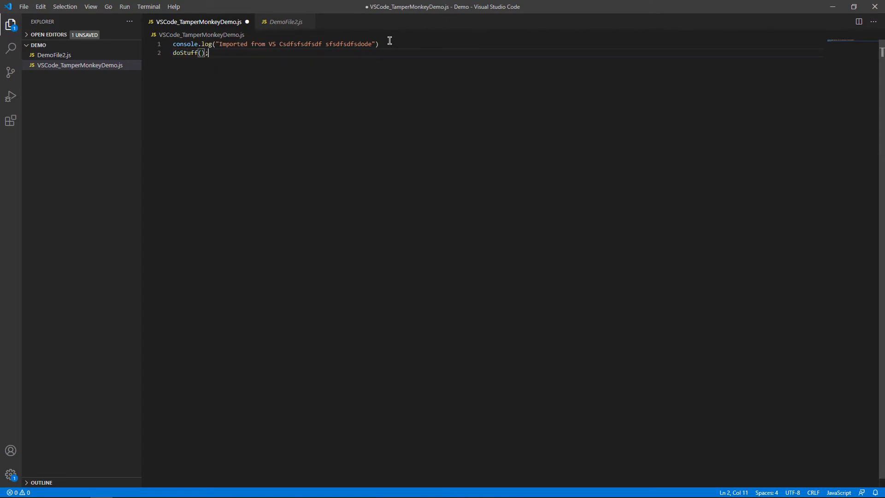
{"action": "key", "text": "ctrl+s"}
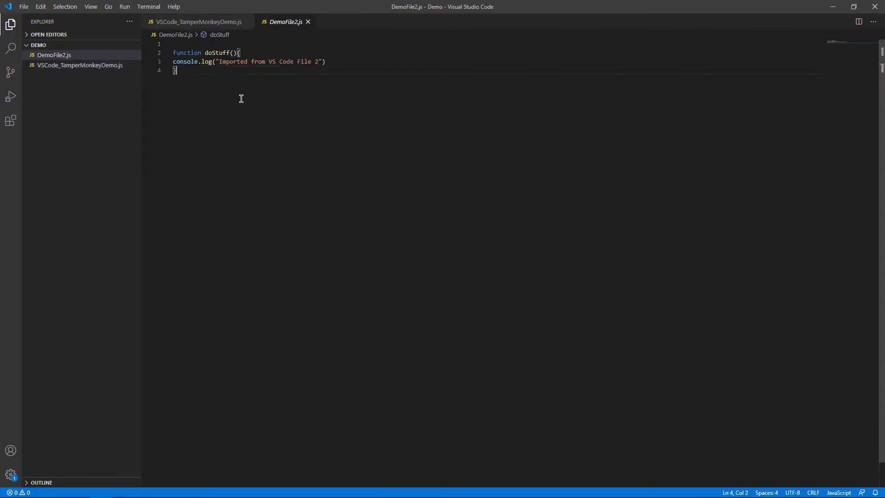
{"action": "mouse_move", "coordinate": [264, 116]}
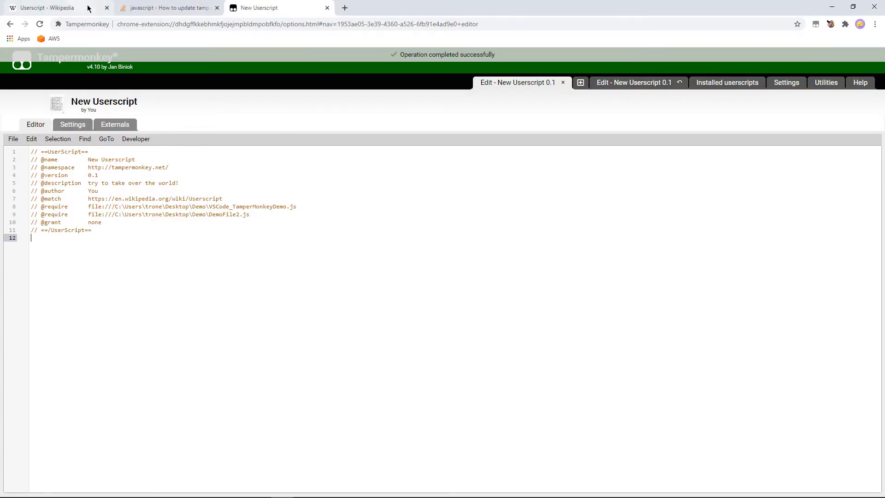
Step: Switch to the Wikipedia Userscript page to see console logs from both local files
{"action": "left_click", "coordinate": [53, 7]}
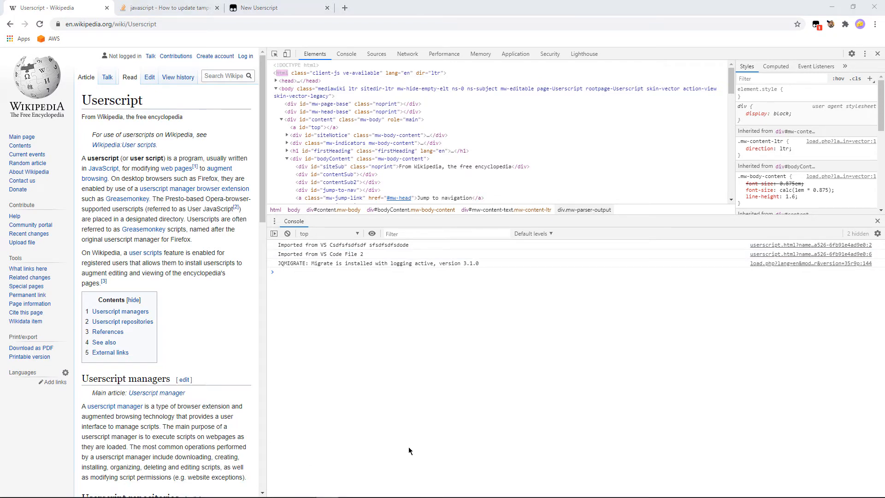
Step: Scroll the Stack Overflow answer, highlighting 'Go to Chrome -> Extensions' and the file URL access setting
{"action": "left_click", "coordinate": [167, 7]}
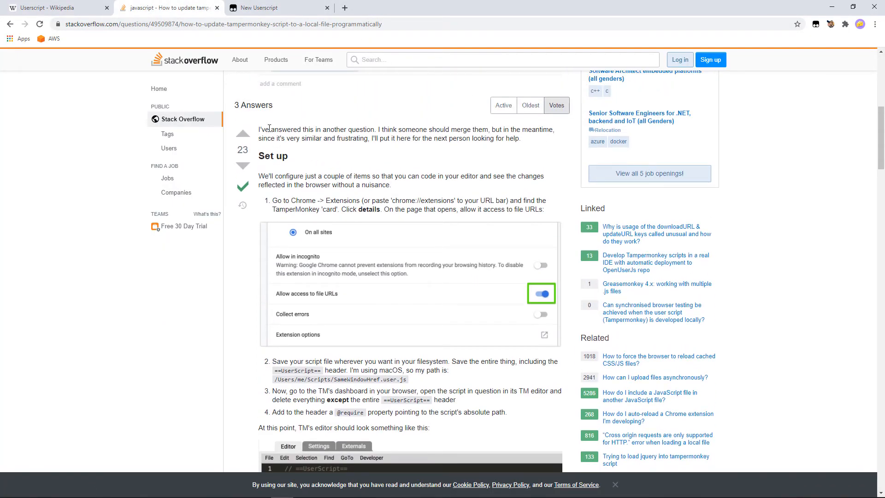
{"action": "scroll", "scroll_direction": "down", "scroll_amount": 3}
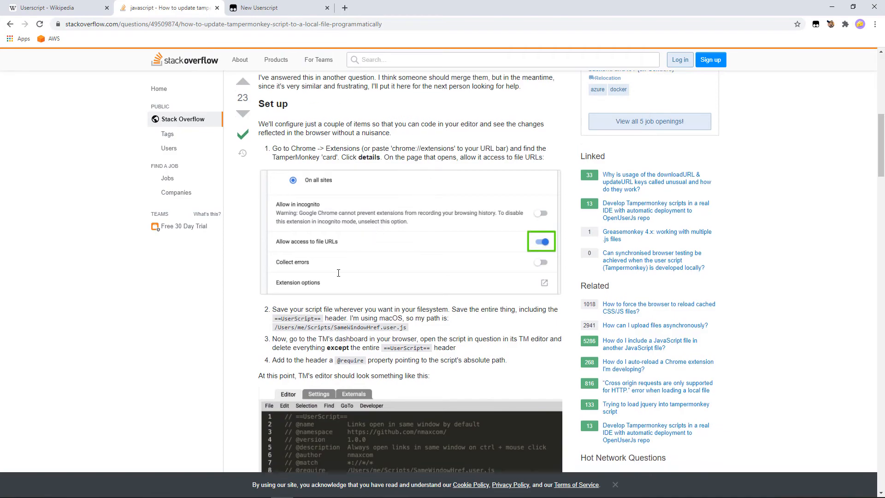
{"action": "scroll", "scroll_direction": "down", "scroll_amount": 3}
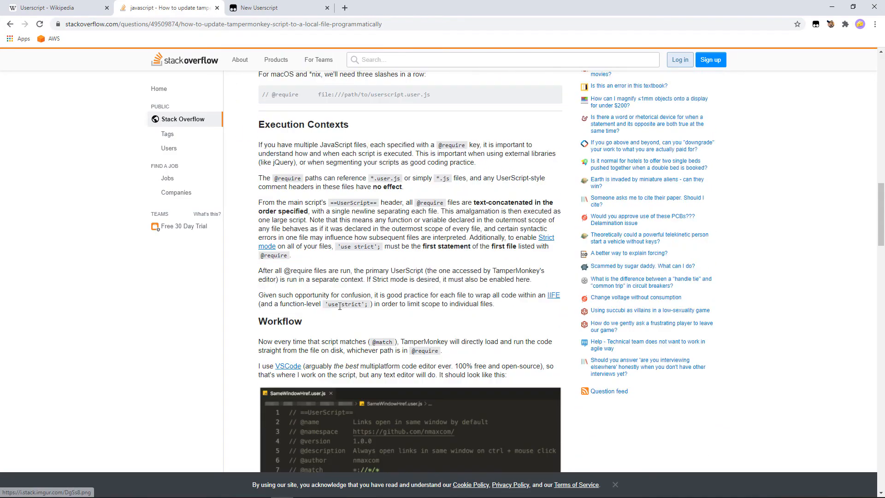
{"action": "scroll", "scroll_direction": "down", "scroll_amount": 3}
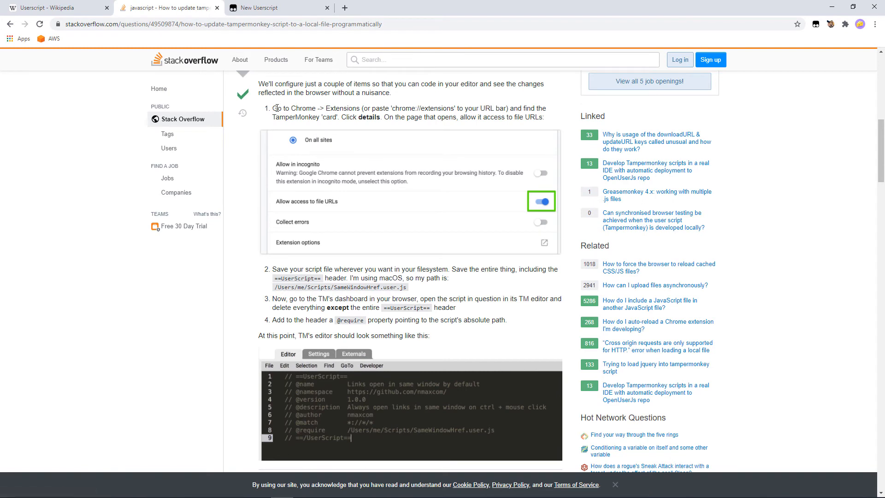
{"action": "left_click_drag", "start_coordinate": [278, 107], "coordinate": [360, 108]}
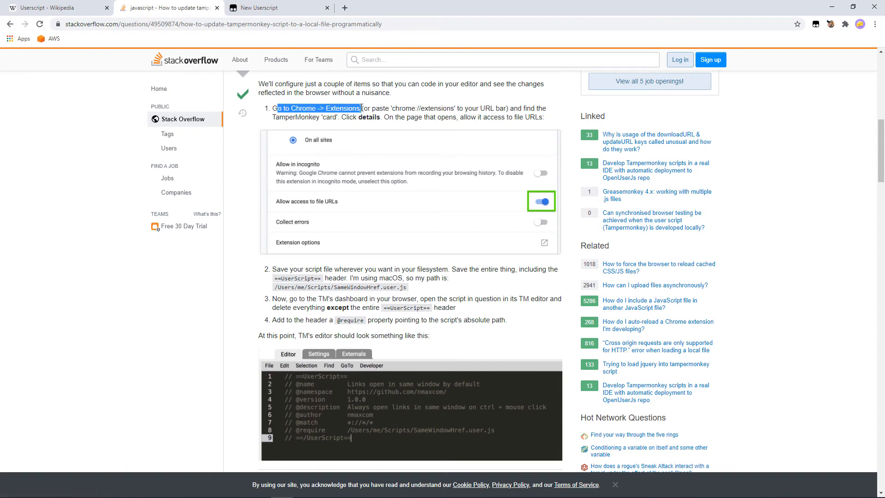
{"action": "mouse_move", "coordinate": [548, 203]}
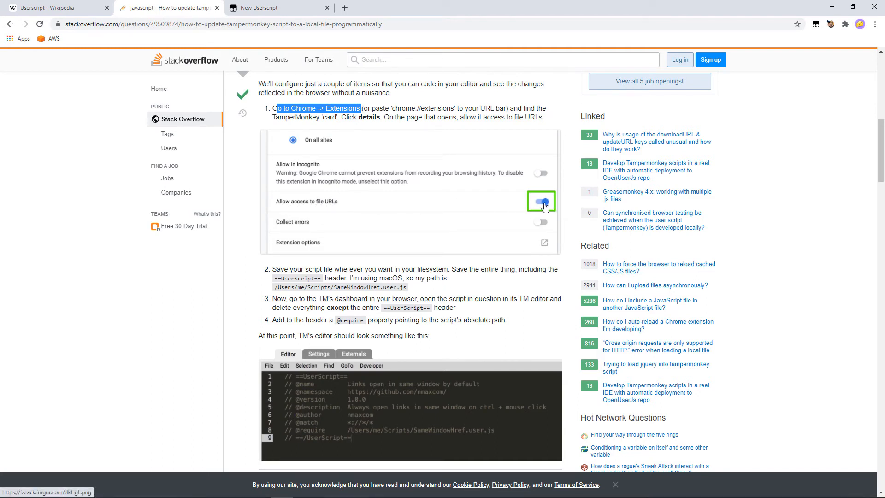
{"action": "left_click", "coordinate": [266, 7]}
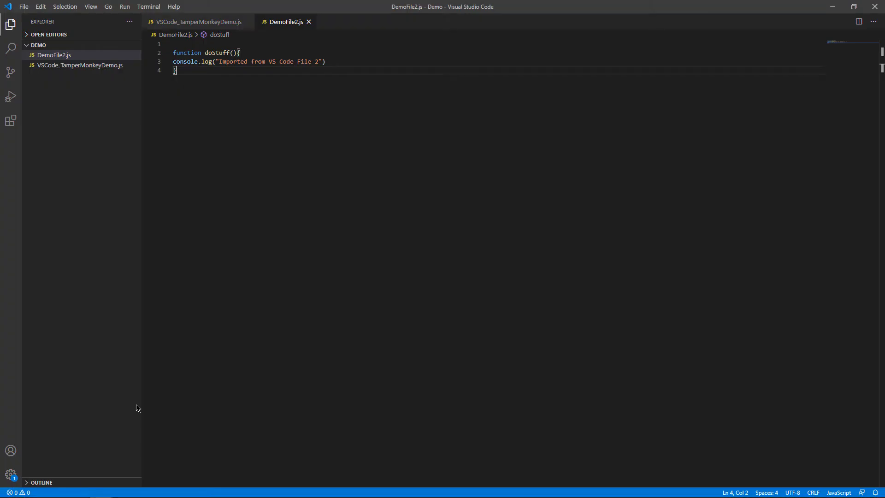
Step: View VSCode_TamperMonkeyDemo.js calling doStuff, then DemoFile2.js defining it
{"action": "left_click", "coordinate": [196, 22]}
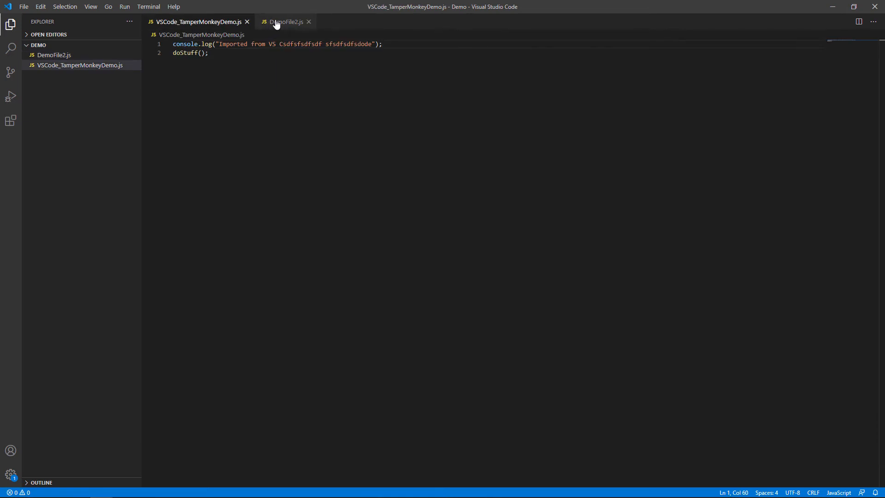
{"action": "left_click", "coordinate": [285, 22]}
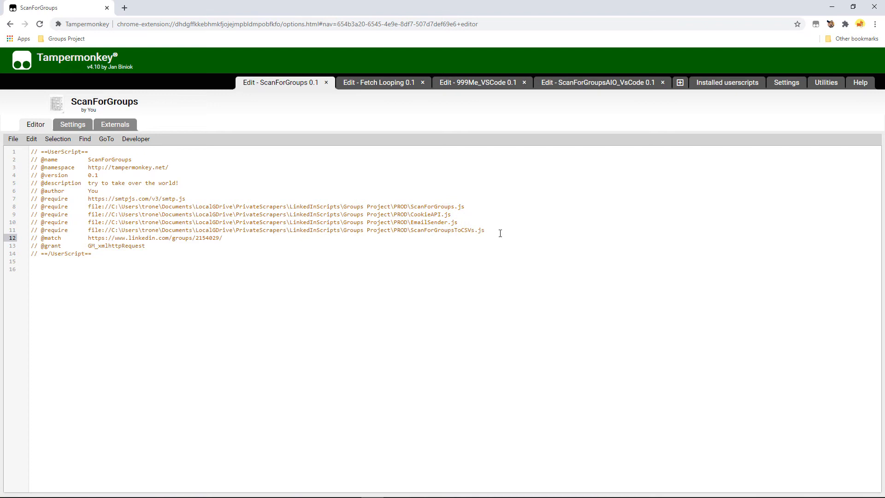
{"action": "left_click", "coordinate": [221, 238]}
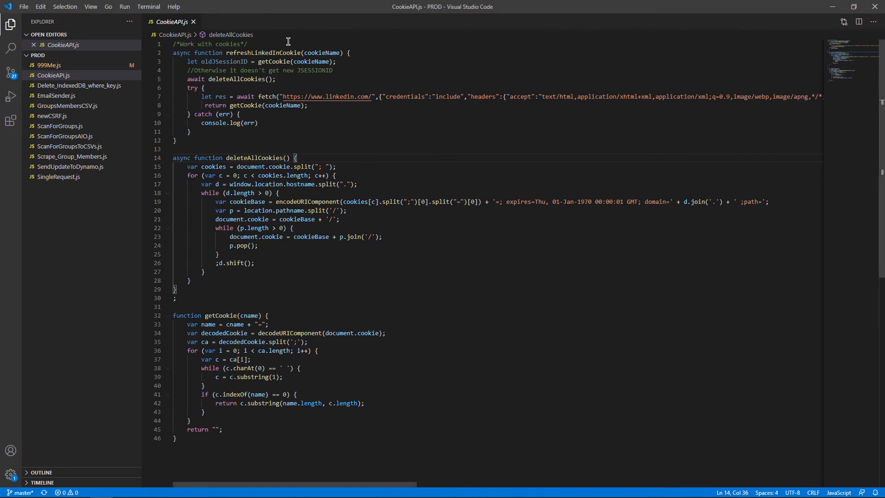
Step: Open ScanForGroups.js from the Explorer, scroll its code and bring up Find
{"action": "left_click", "coordinate": [237, 149]}
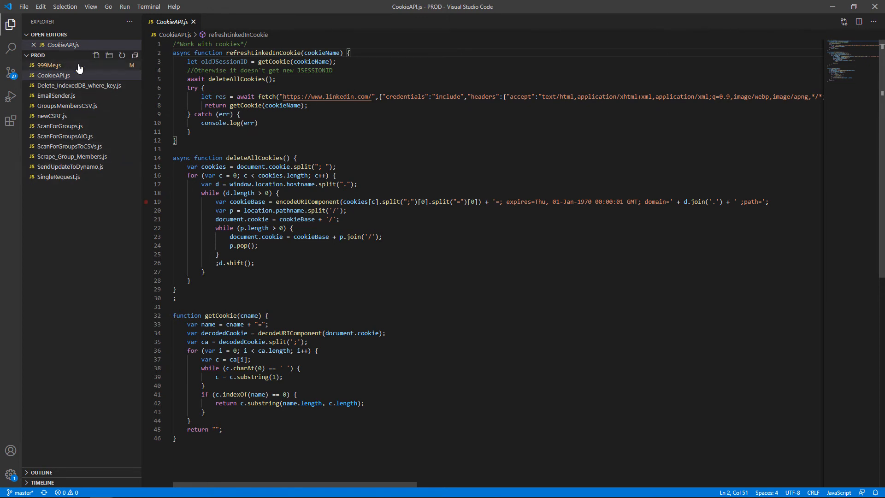
{"action": "mouse_move", "coordinate": [65, 136]}
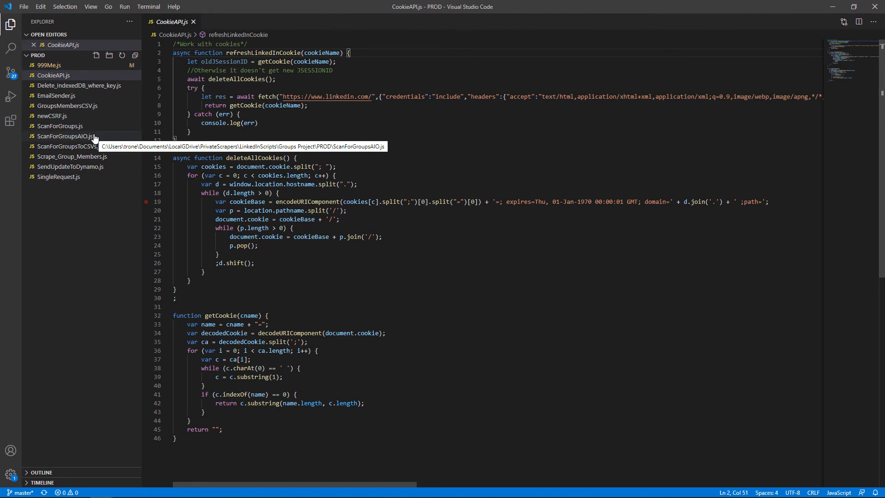
{"action": "left_click", "coordinate": [59, 126]}
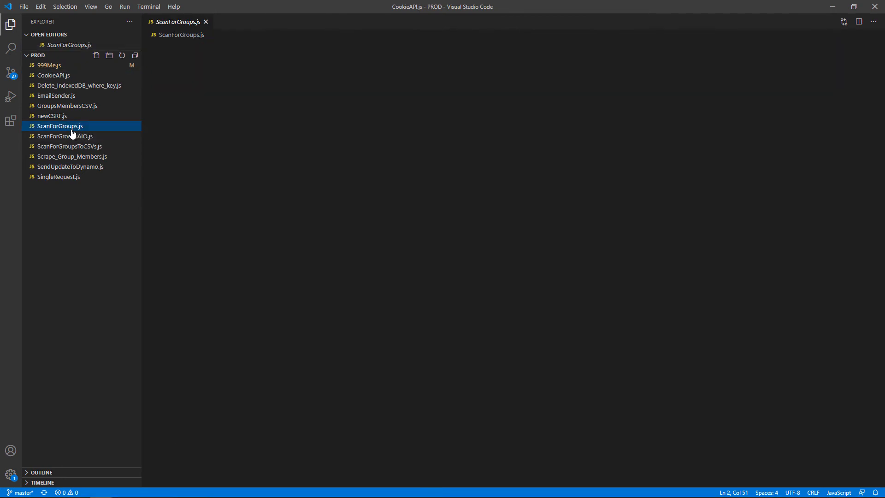
{"action": "double_click", "coordinate": [60, 126]}
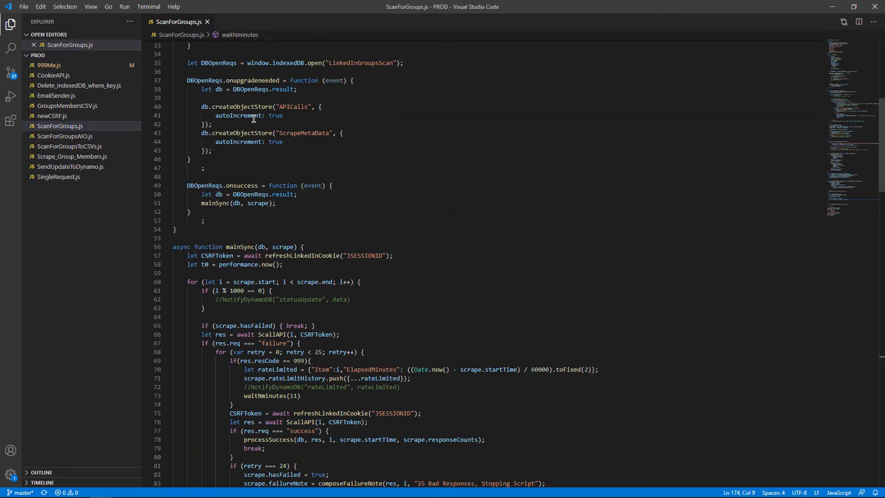
{"action": "scroll", "scroll_direction": "down", "scroll_amount": 3}
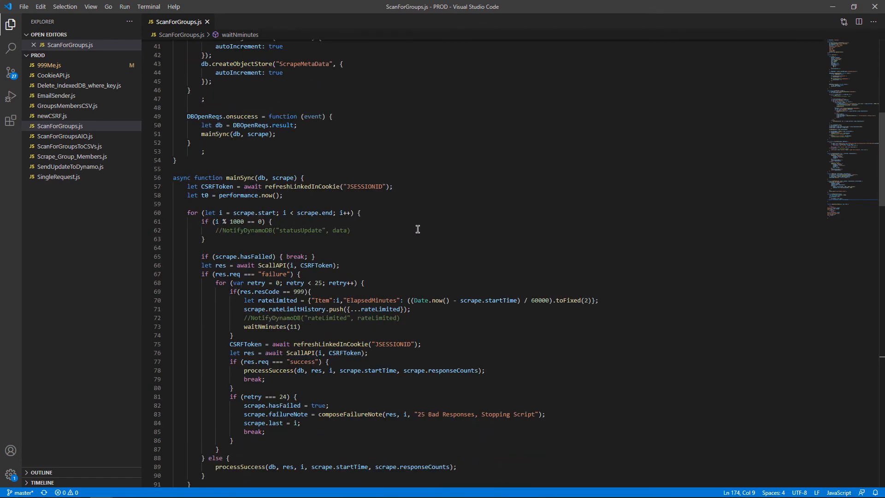
{"action": "key", "text": "Ctrl+f"}
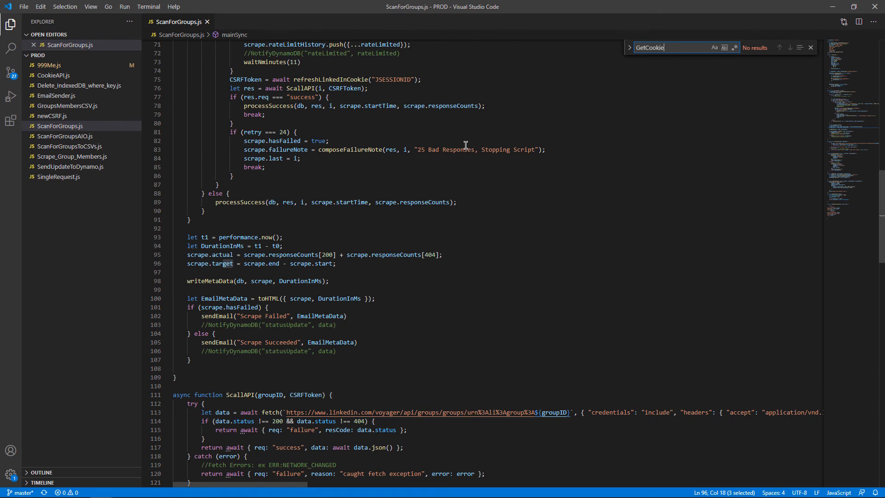
Step: Search for getCookie, then open CookieAPI.js and select the refreshLinkedInCookie function name
{"action": "type", "text": "getCookie"}
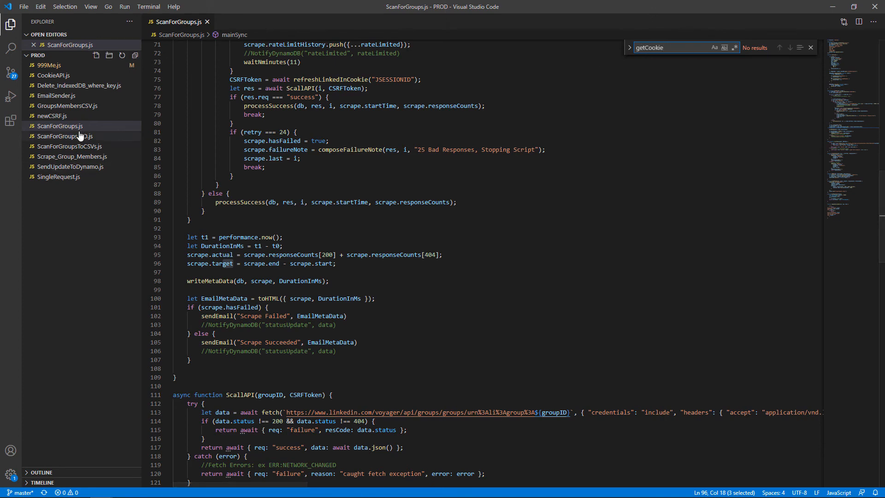
{"action": "left_click", "coordinate": [53, 75]}
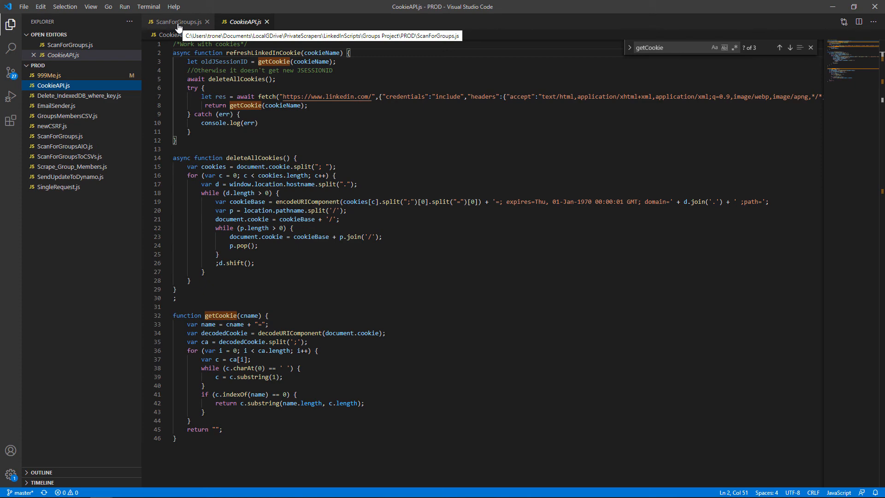
{"action": "double_click", "coordinate": [263, 52]}
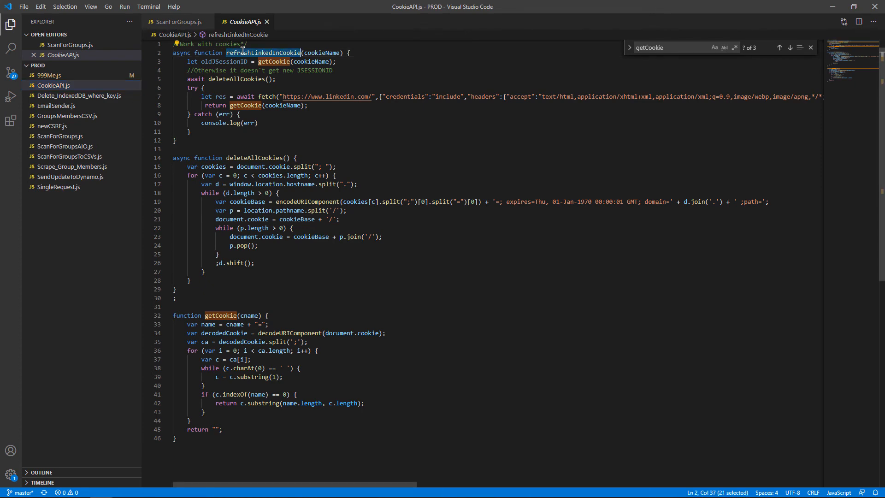
Step: Search ScanForGroups.js for refreshLinkedInCookie and step between its two matches
{"action": "left_click", "coordinate": [178, 22]}
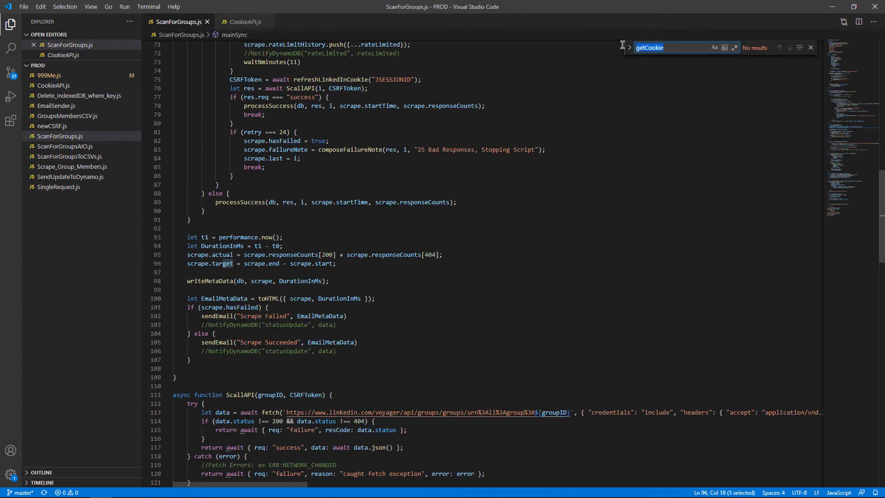
{"action": "type", "text": "refreshLinkedInCookie"}
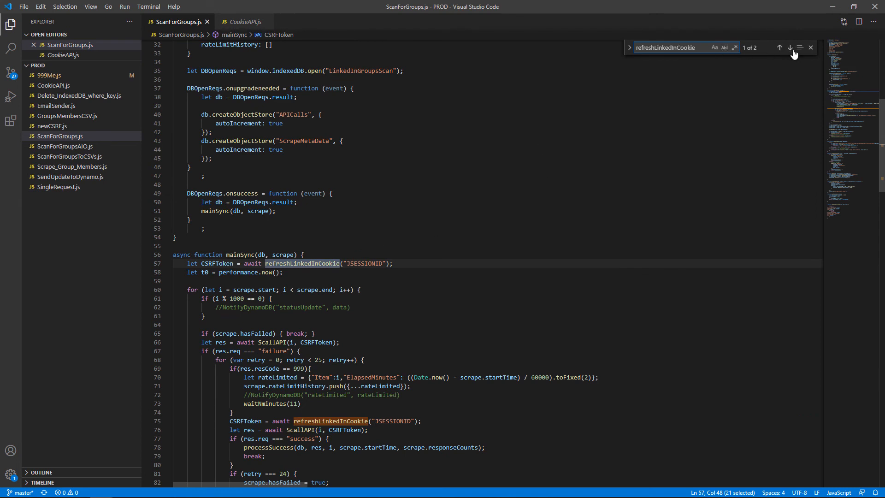
{"action": "left_click", "coordinate": [779, 48]}
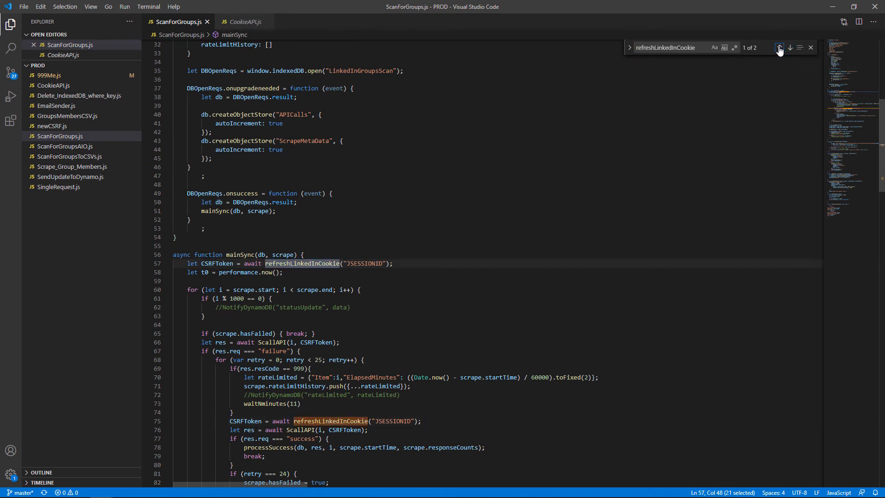
{"action": "left_click", "coordinate": [780, 48]}
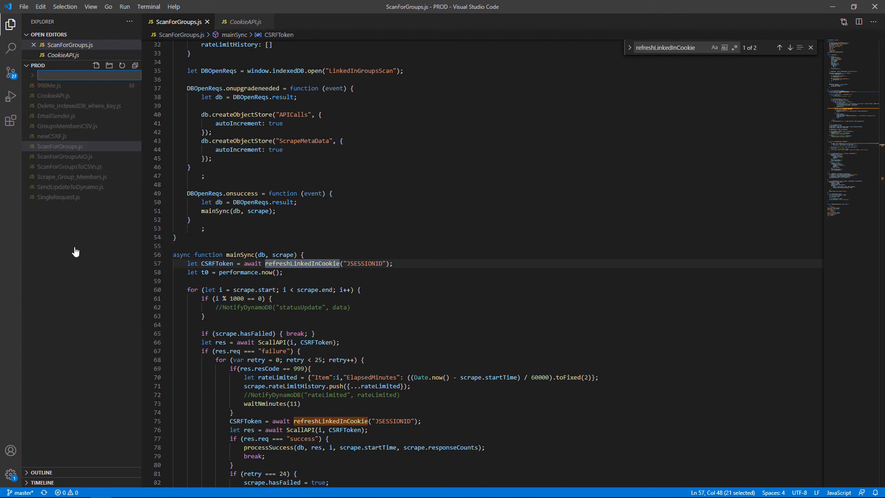
Step: Name the new folder and move CookieAPI.js and EmailSender.js into it, confirming each move
{"action": "type", "text": "Blavh f"}
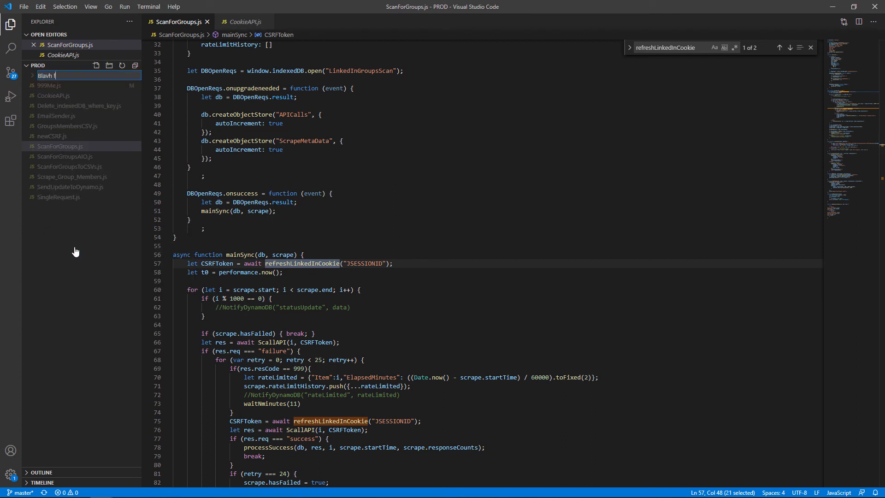
{"action": "type", "text": "sdfsd"}
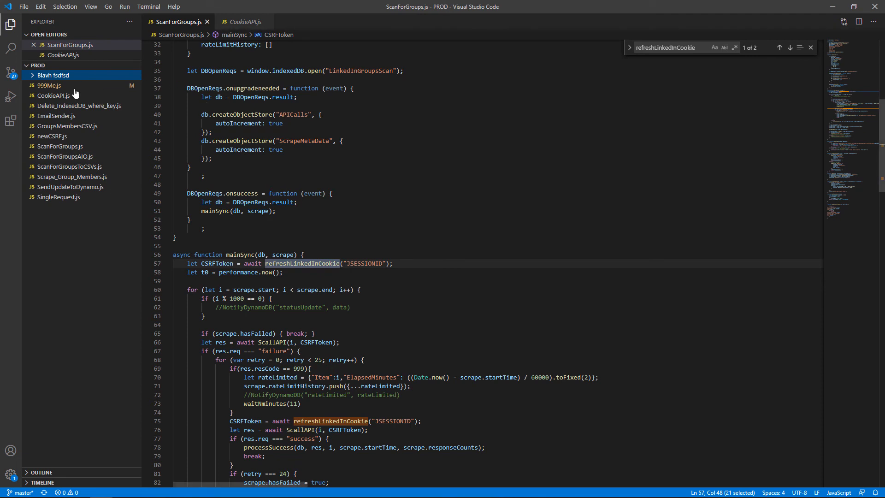
{"action": "left_click_drag", "start_coordinate": [64, 95], "coordinate": [53, 75]}
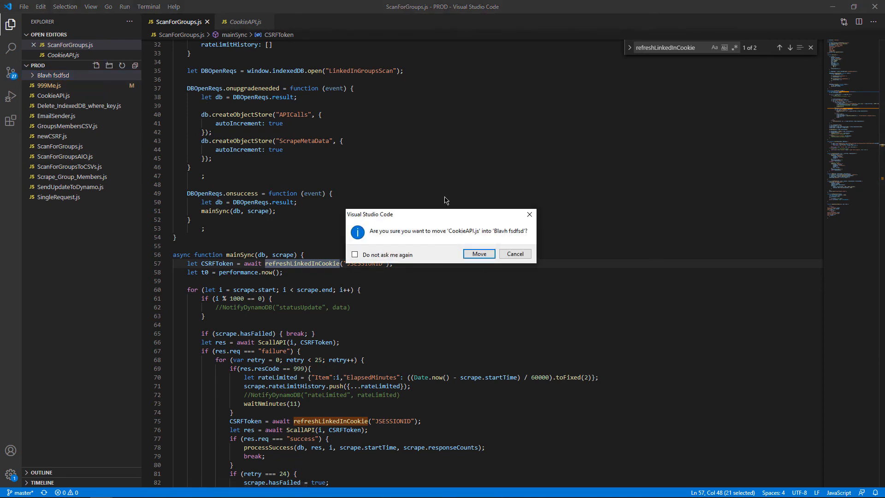
{"action": "left_click", "coordinate": [478, 254]}
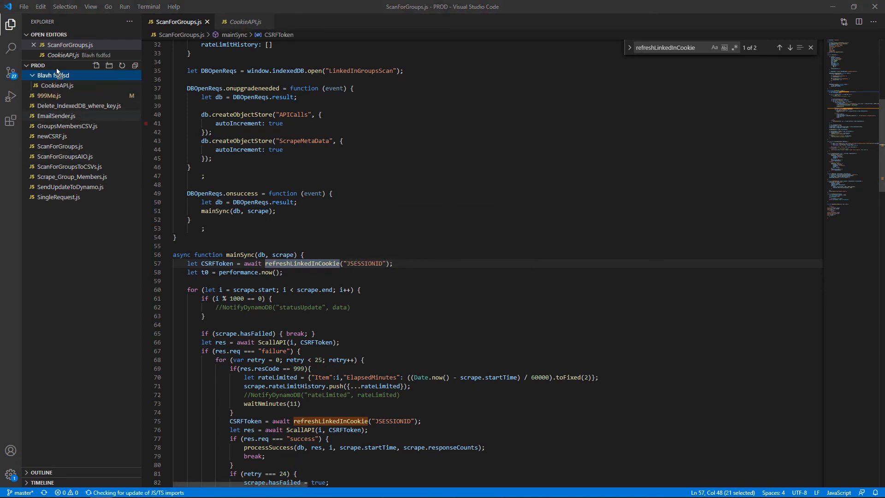
{"action": "left_click_drag", "start_coordinate": [56, 116], "coordinate": [53, 76]}
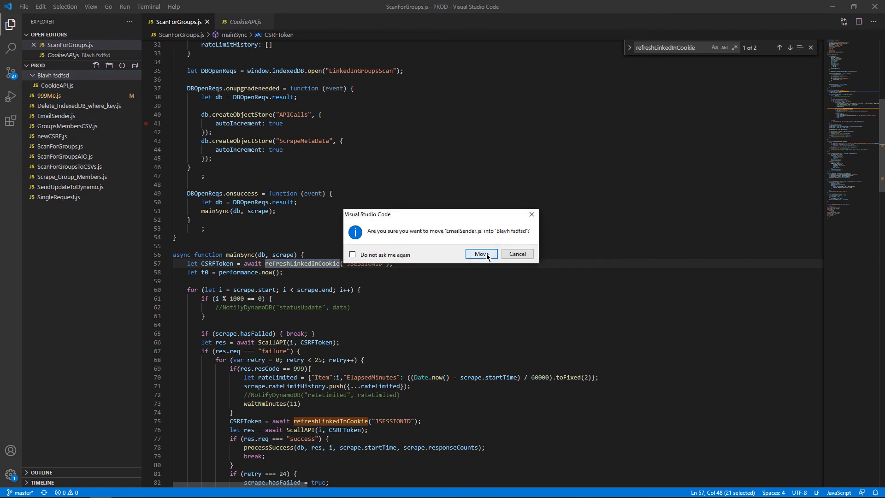
{"action": "left_click", "coordinate": [481, 253]}
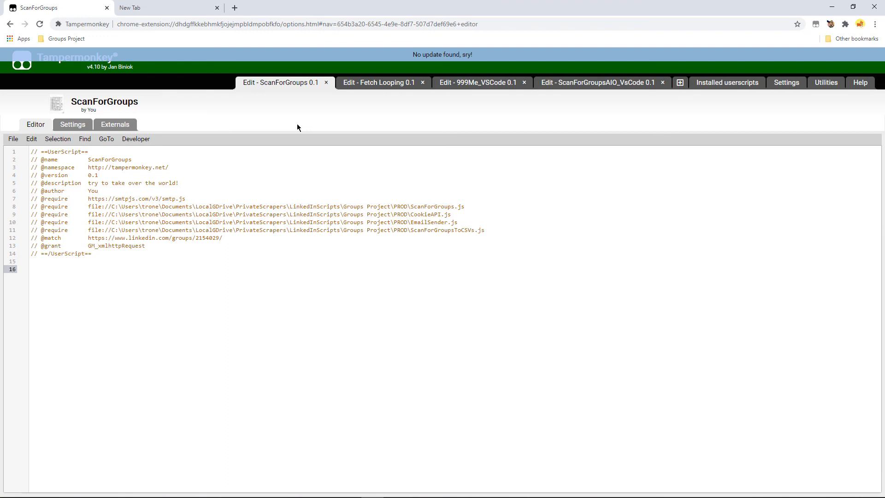
Step: Switch to the ScanForGroups editor in Tampermonkey, where 'No update found' appears
{"action": "left_click", "coordinate": [31, 269]}
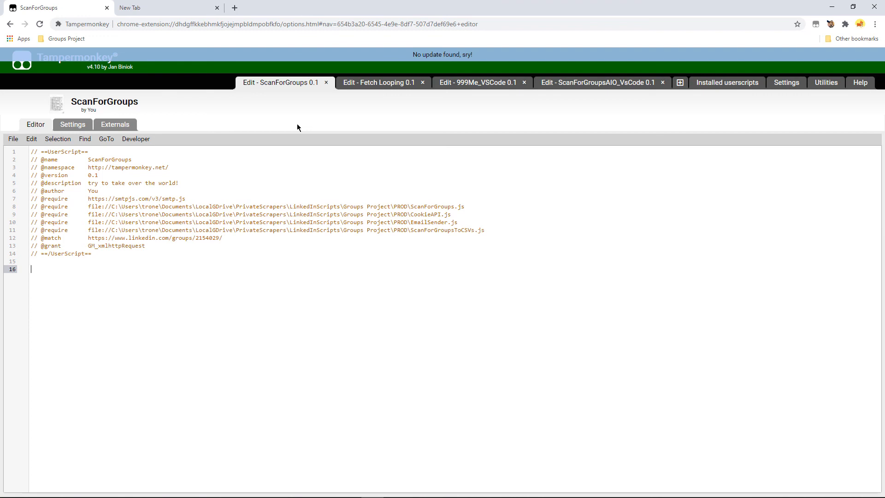